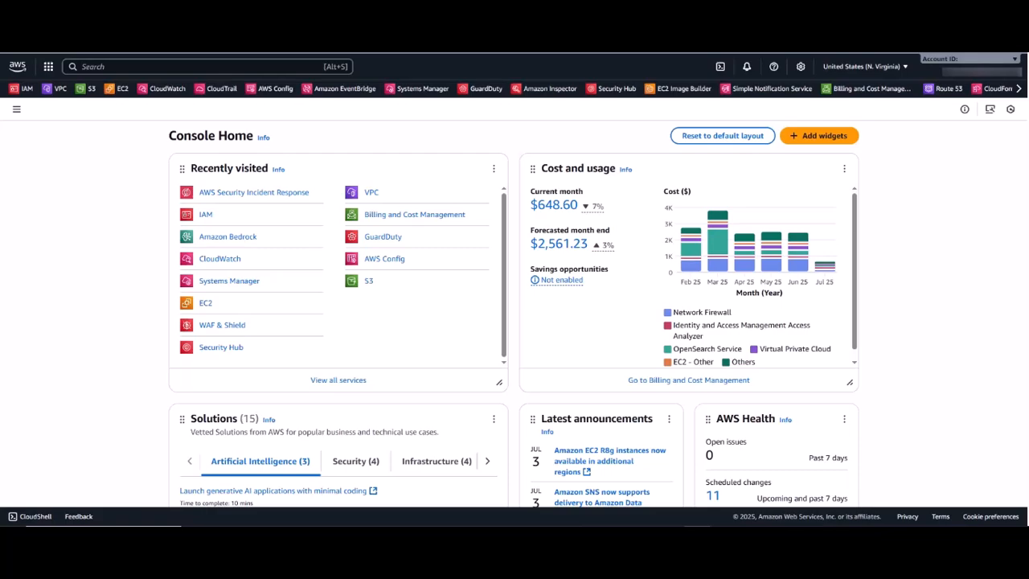
# - Search the console for 'security' and open AWS Security Incident Response
pyautogui.click(208, 66)
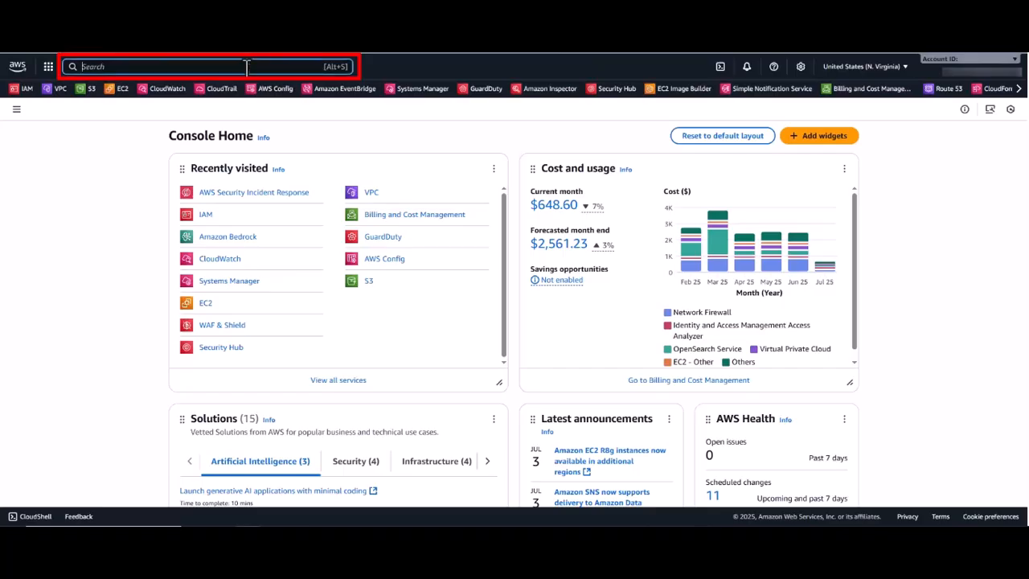
pyautogui.write('security incid')
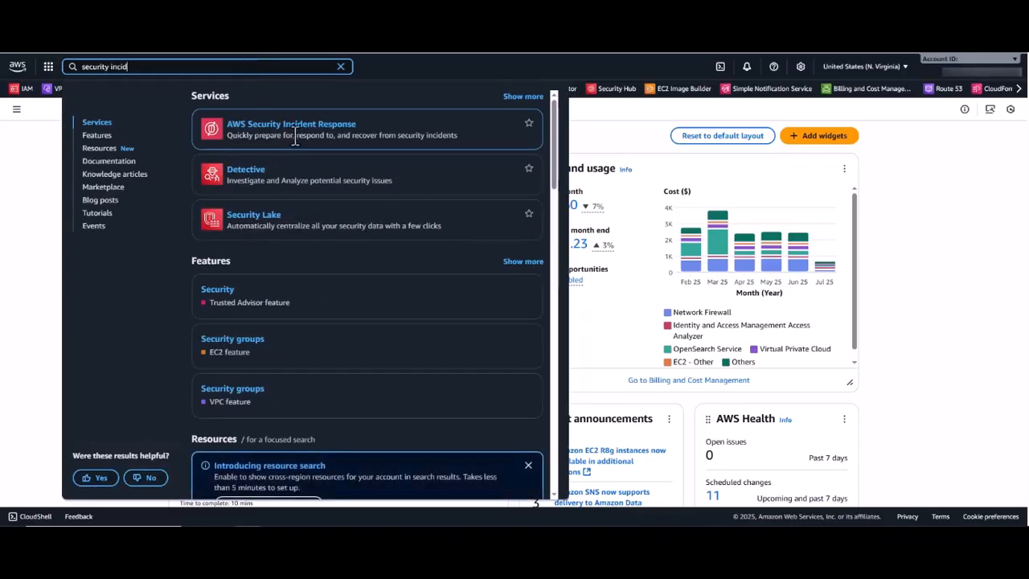
pyautogui.click(291, 129)
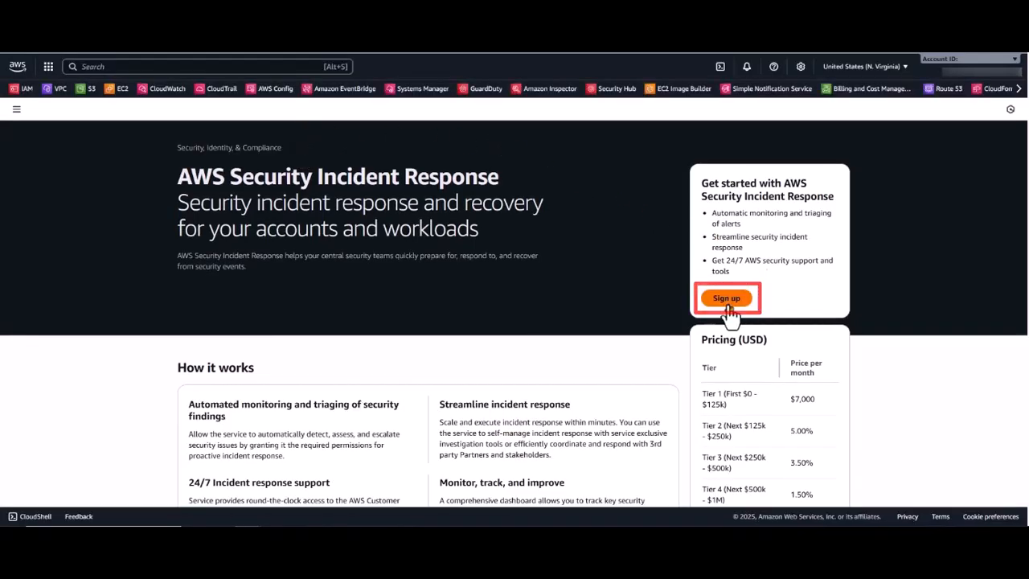
# - Start sign-up, delegate administration to the entered account ID, and continue to the next step
pyautogui.click(727, 298)
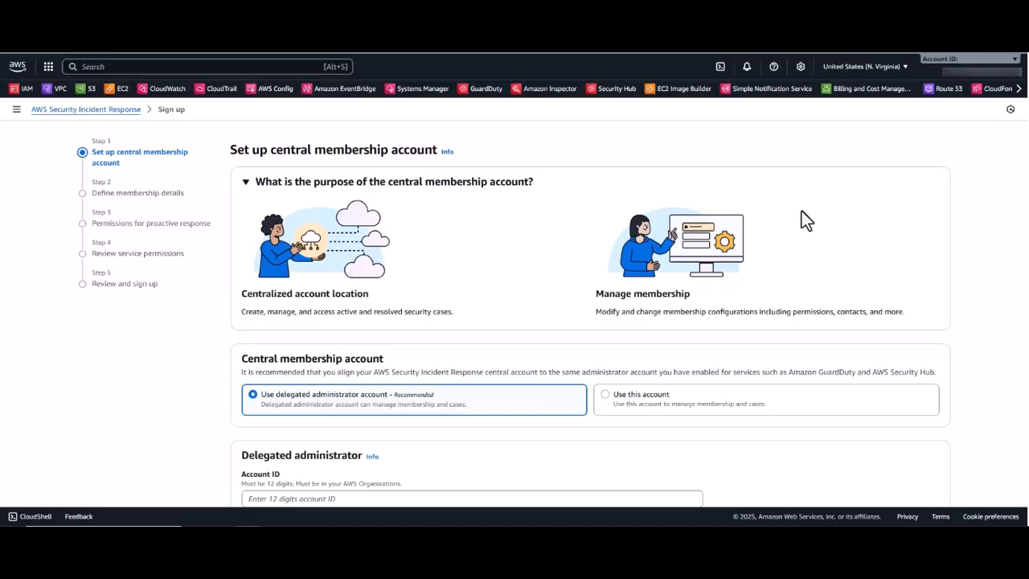
pyautogui.click(252, 394)
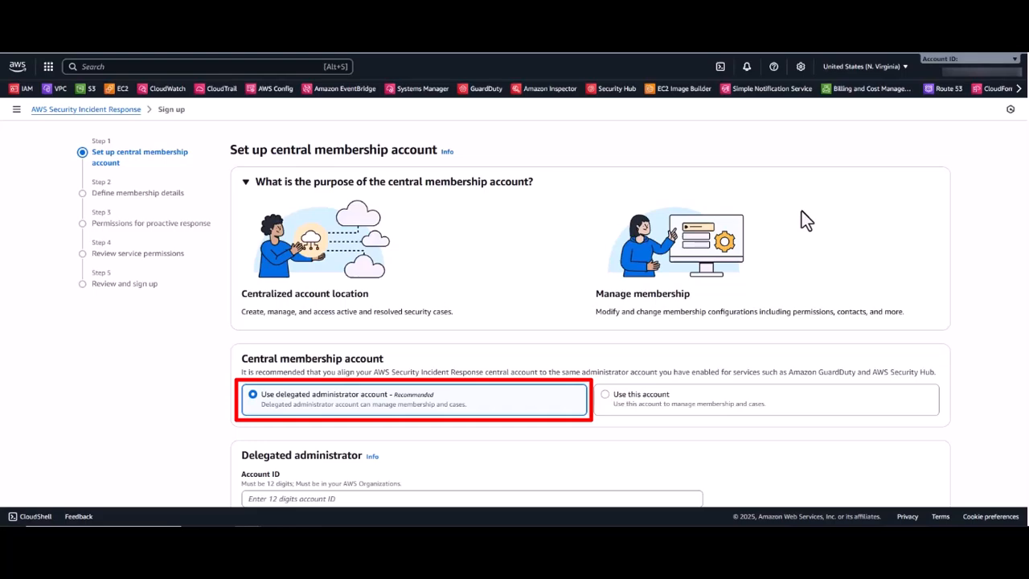
pyautogui.scroll(-3)
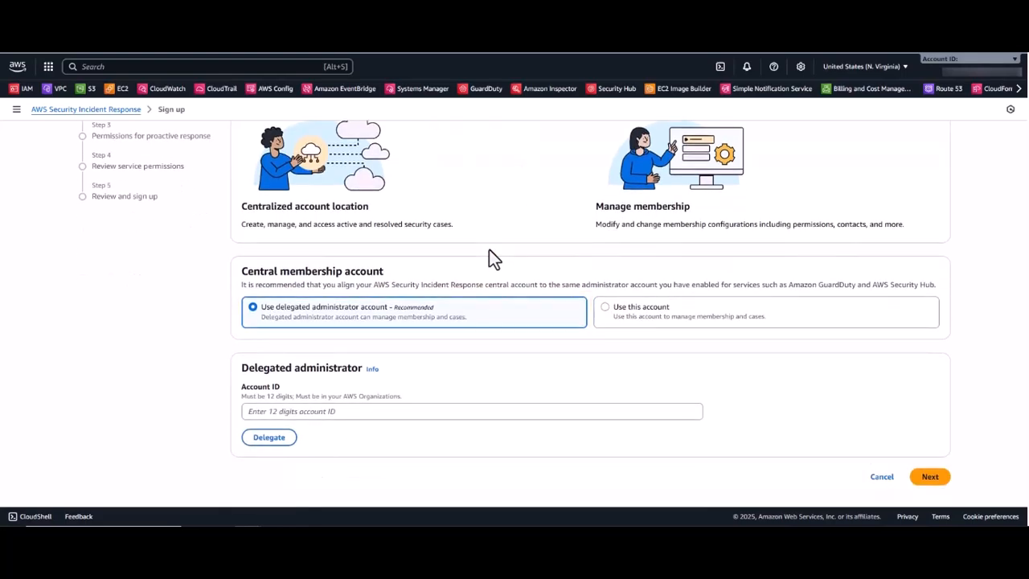
pyautogui.click(470, 412)
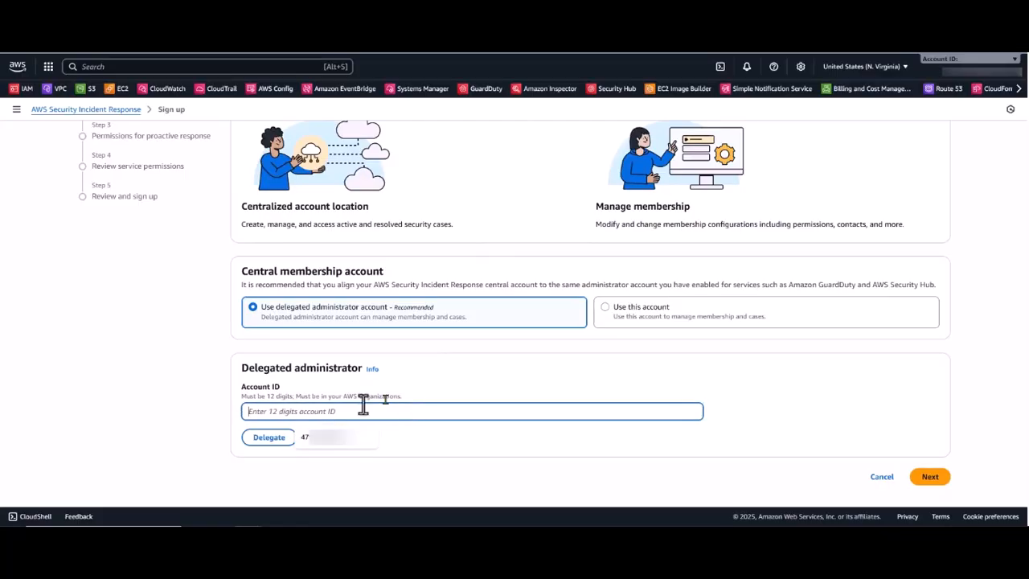
pyautogui.click(269, 438)
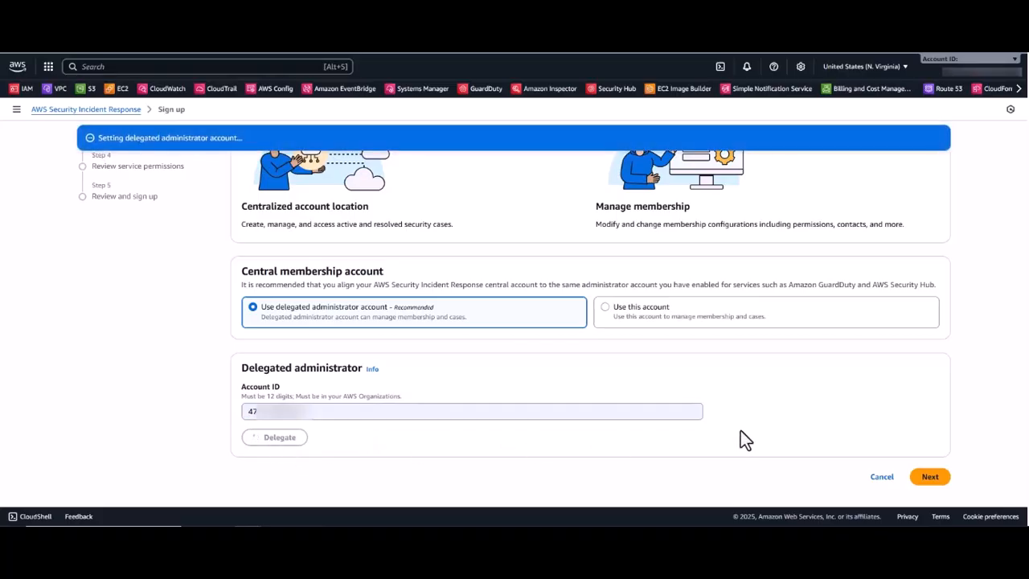
pyautogui.click(274, 437)
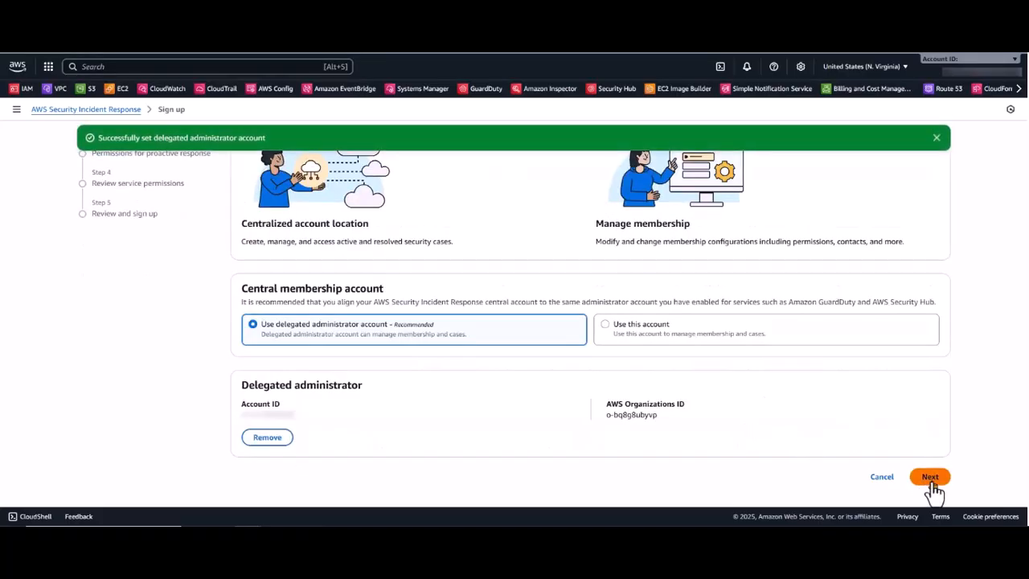
pyautogui.click(930, 476)
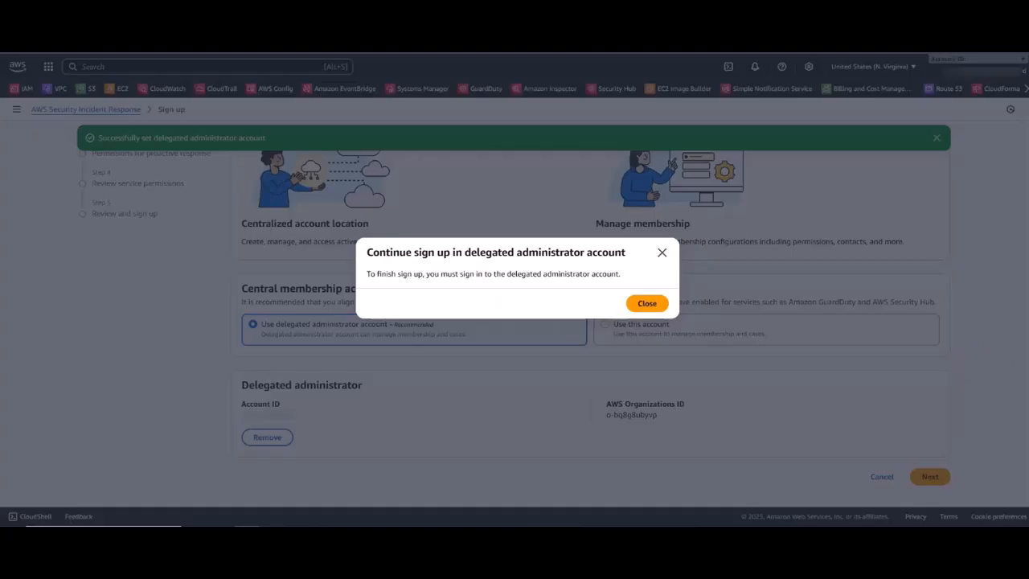
# - Dismiss the continue-sign-up notice and restart the membership sign-up
pyautogui.click(647, 302)
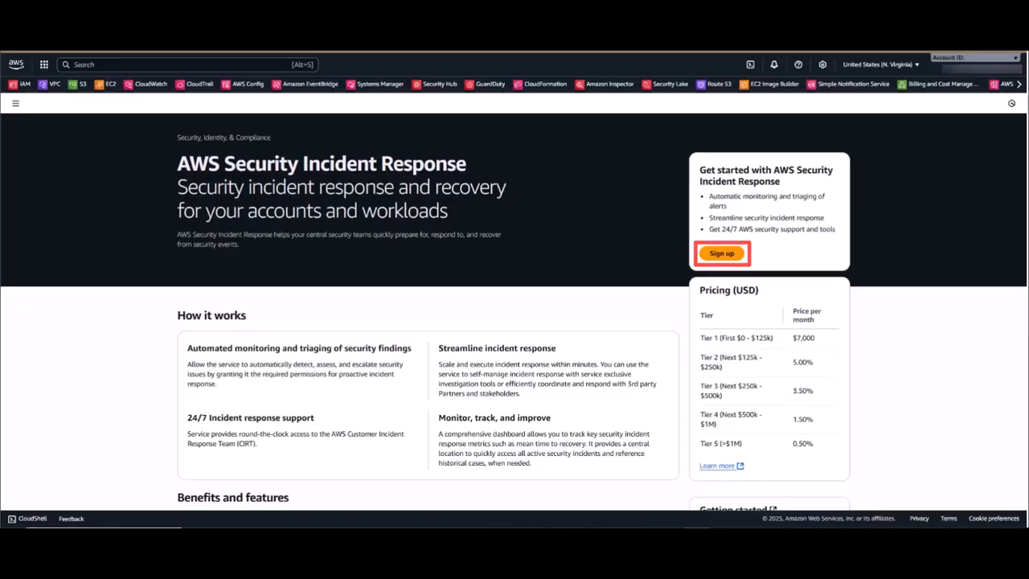
pyautogui.click(721, 254)
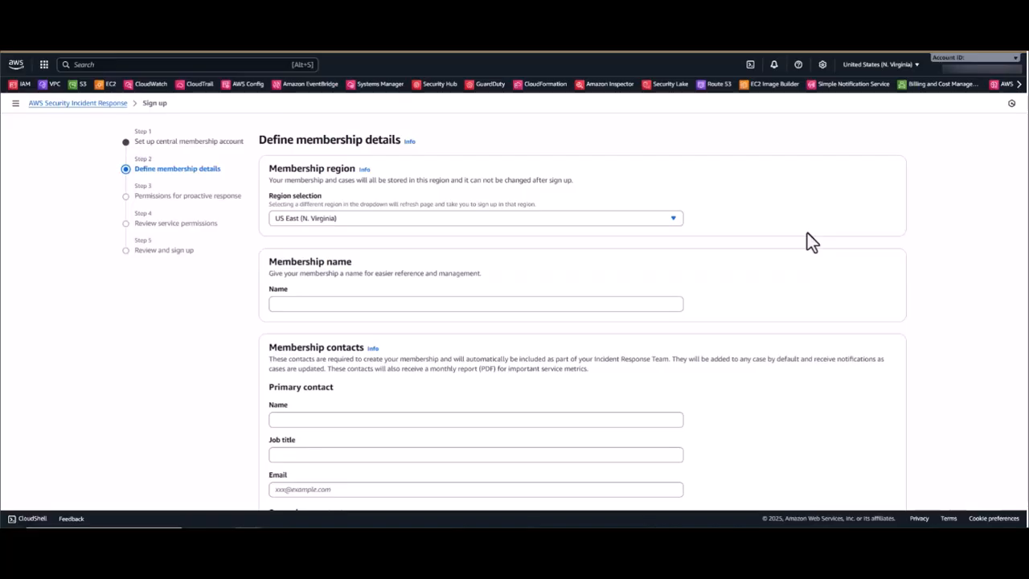
pyautogui.moveTo(764, 251)
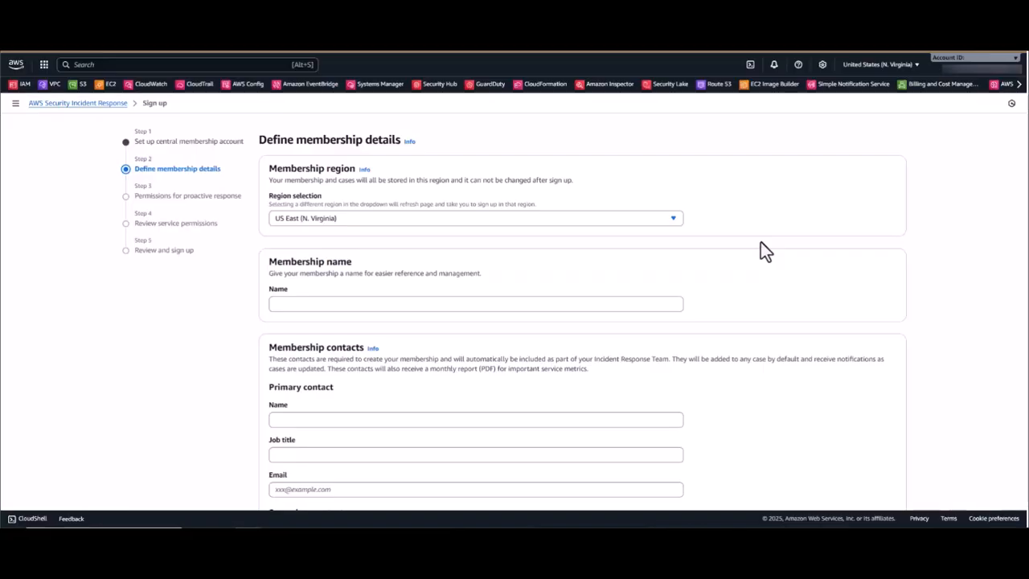
pyautogui.moveTo(389, 266)
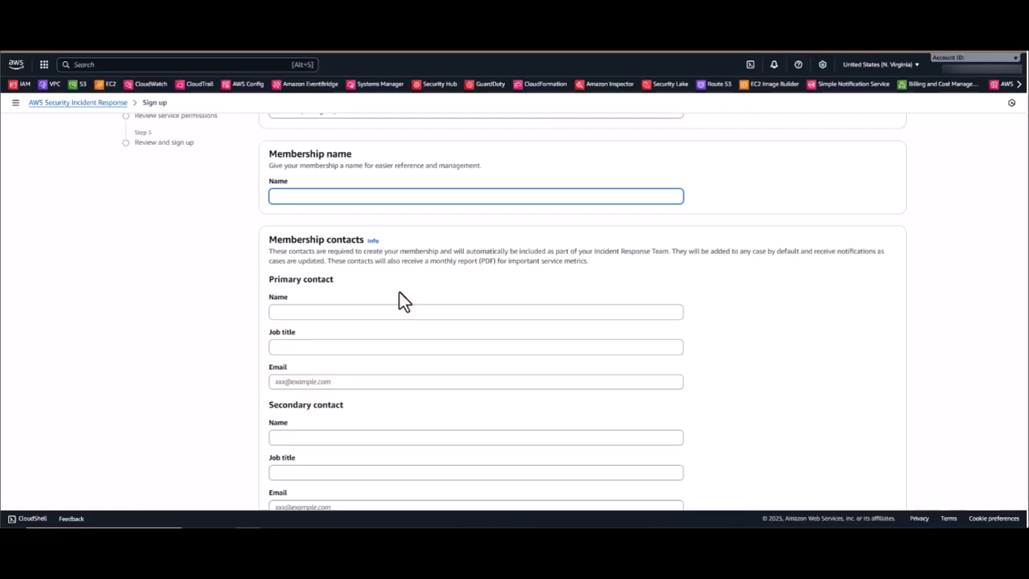
# - Name the membership 'IR membership' and enter John as the primary contact
pyautogui.click(475, 196)
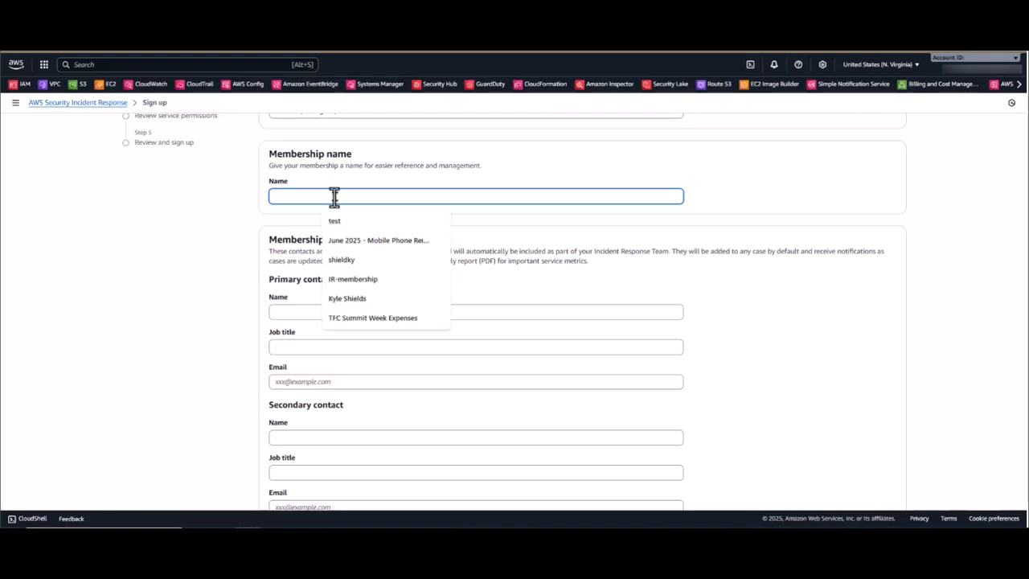
pyautogui.click(354, 279)
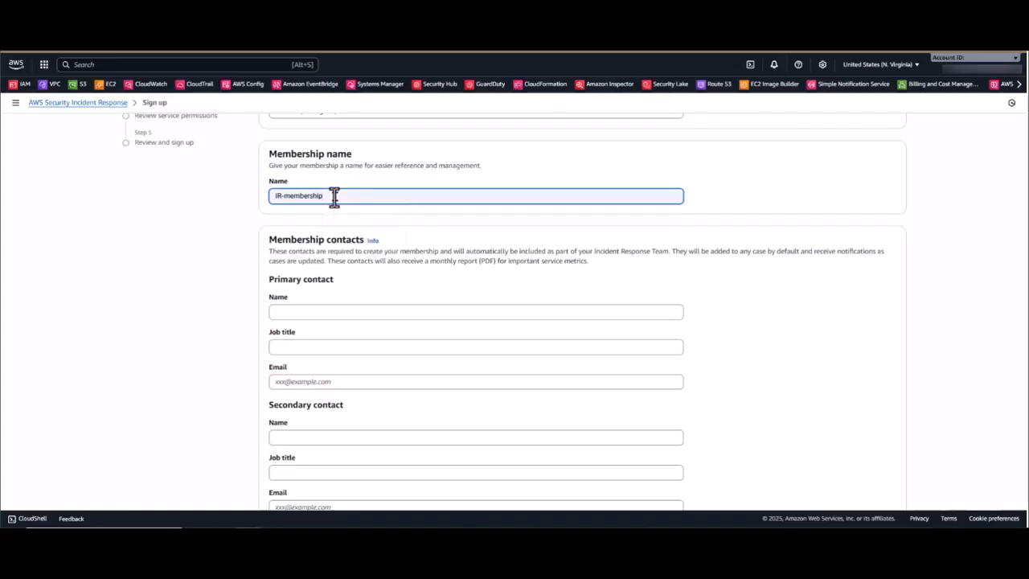
pyautogui.scroll(-3)
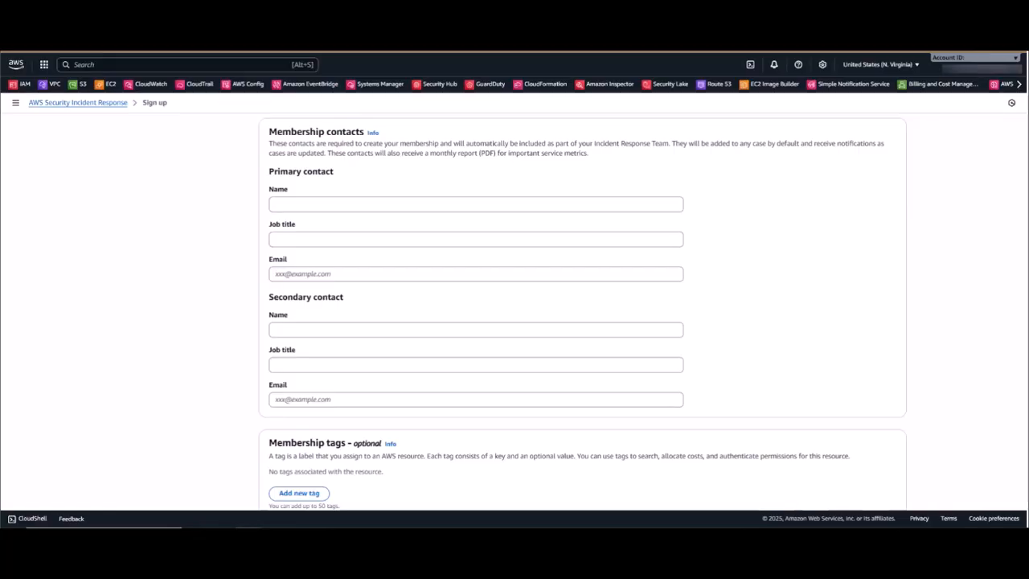
pyautogui.moveTo(389, 203)
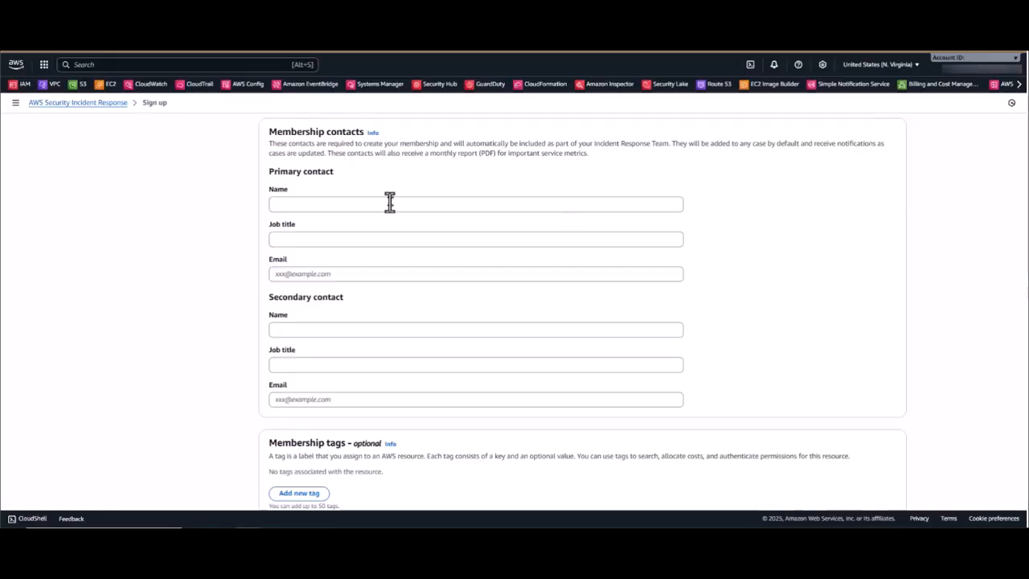
pyautogui.write('John')
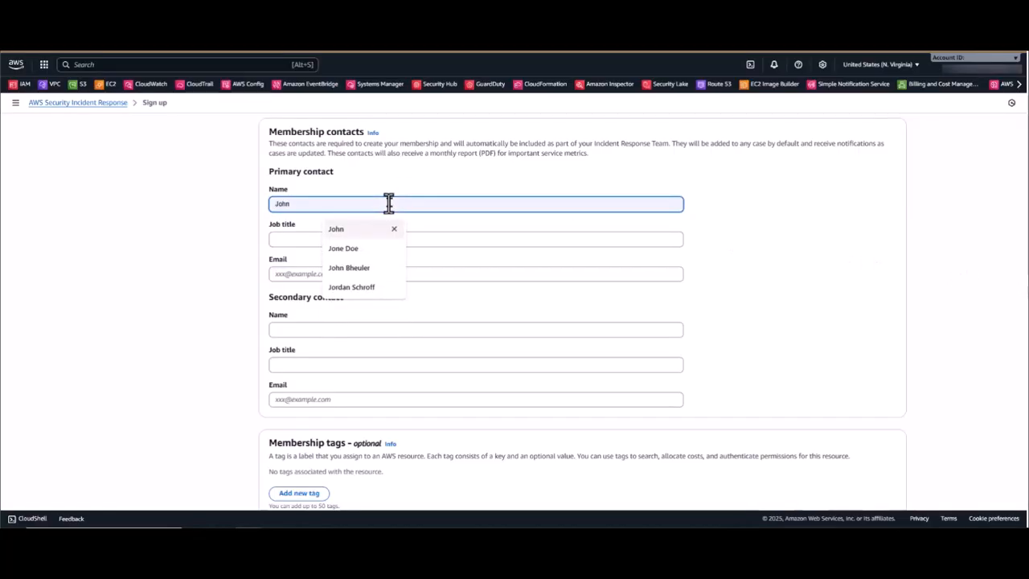
pyautogui.write('j')
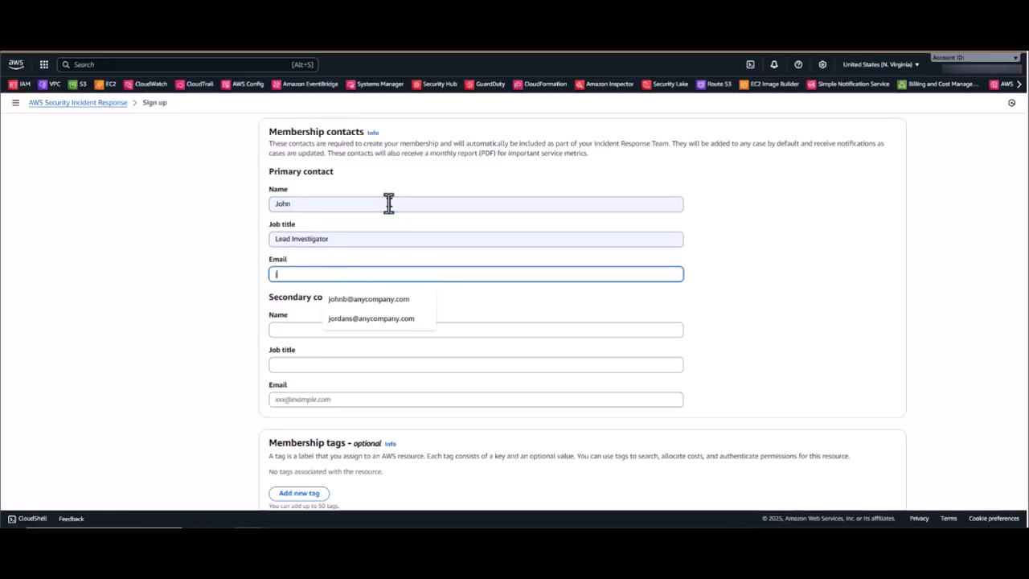
pyautogui.click(368, 298)
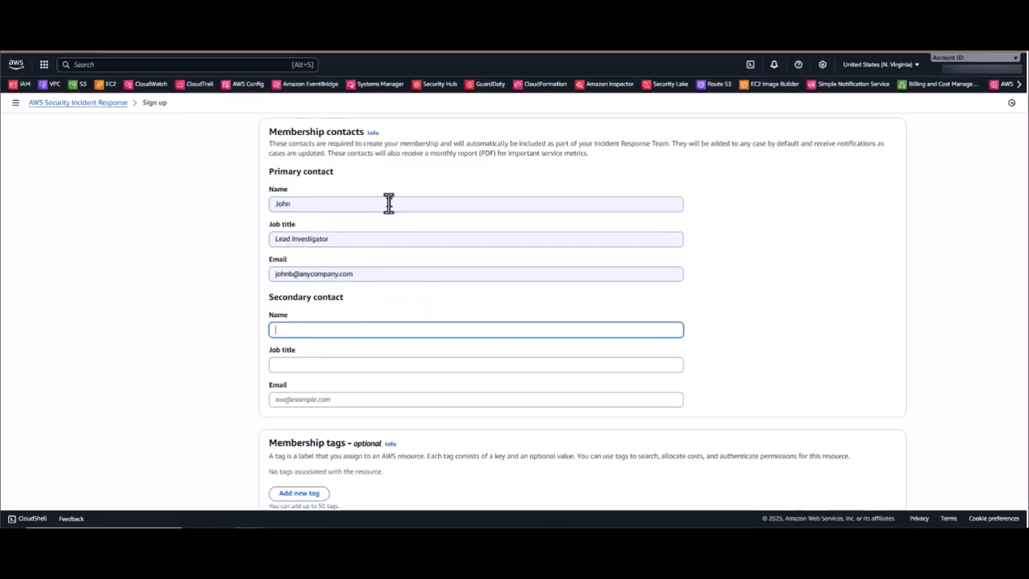
pyautogui.write('Jane Doe')
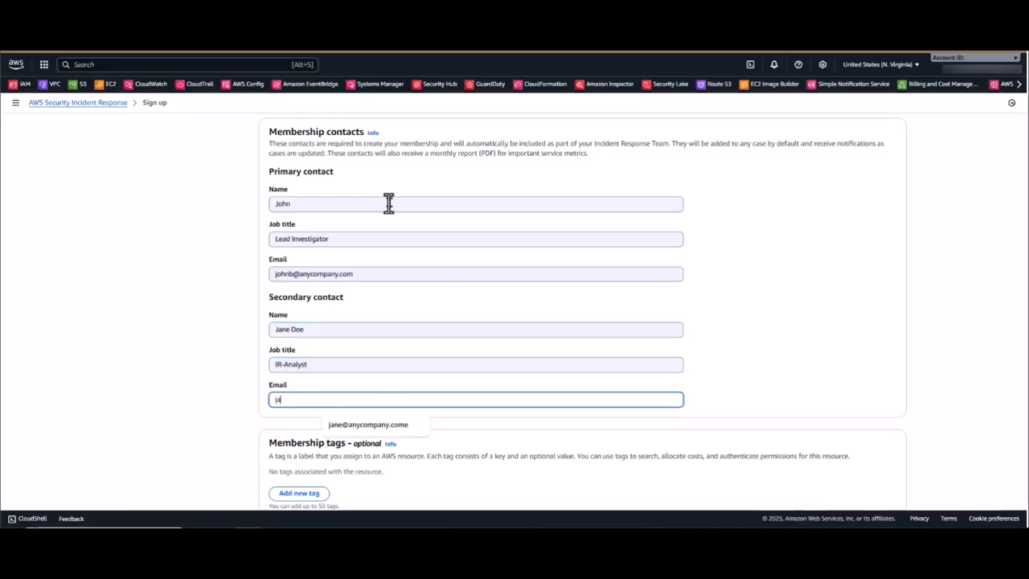
pyautogui.write('jane@anycompany.come')
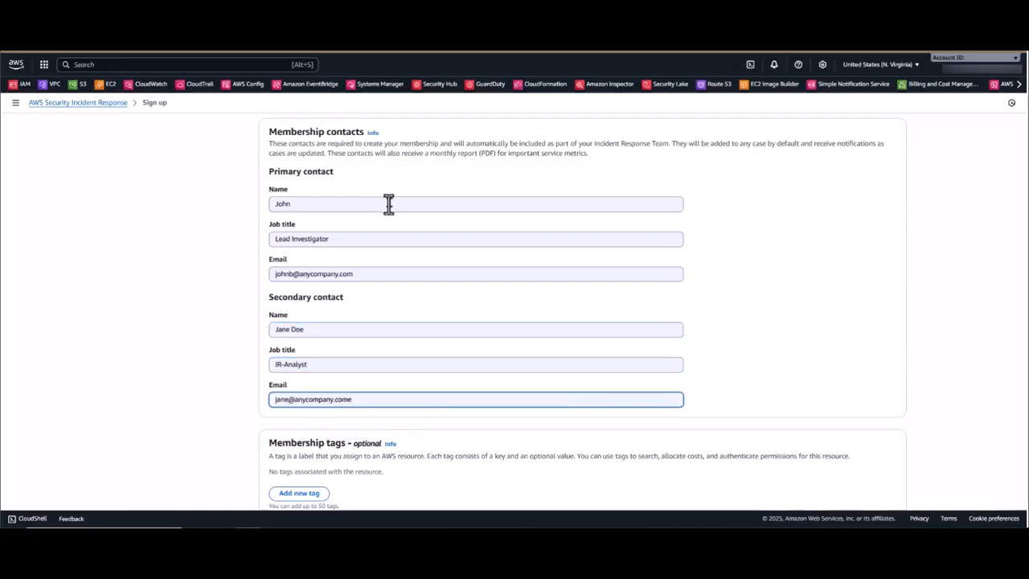
pyautogui.scroll(-3)
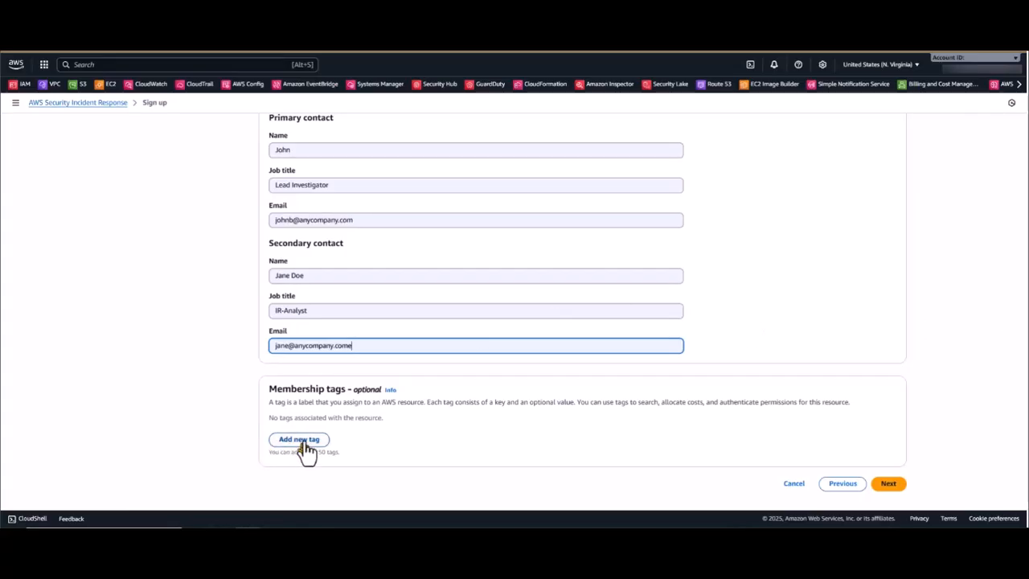
# - Tag the membership with key Cost-Center and value 1234
pyautogui.click(299, 439)
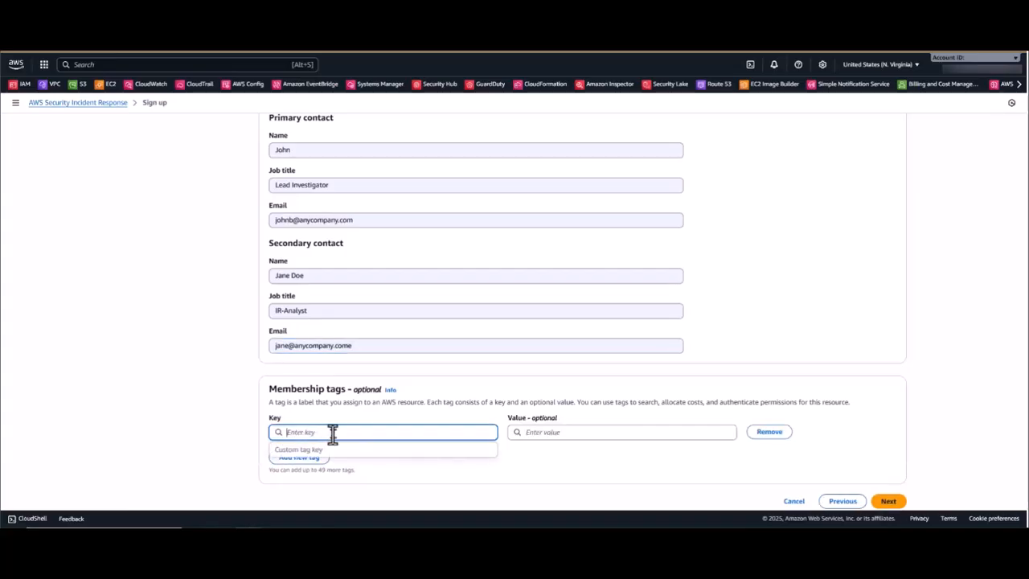
pyautogui.write('Cost-Center')
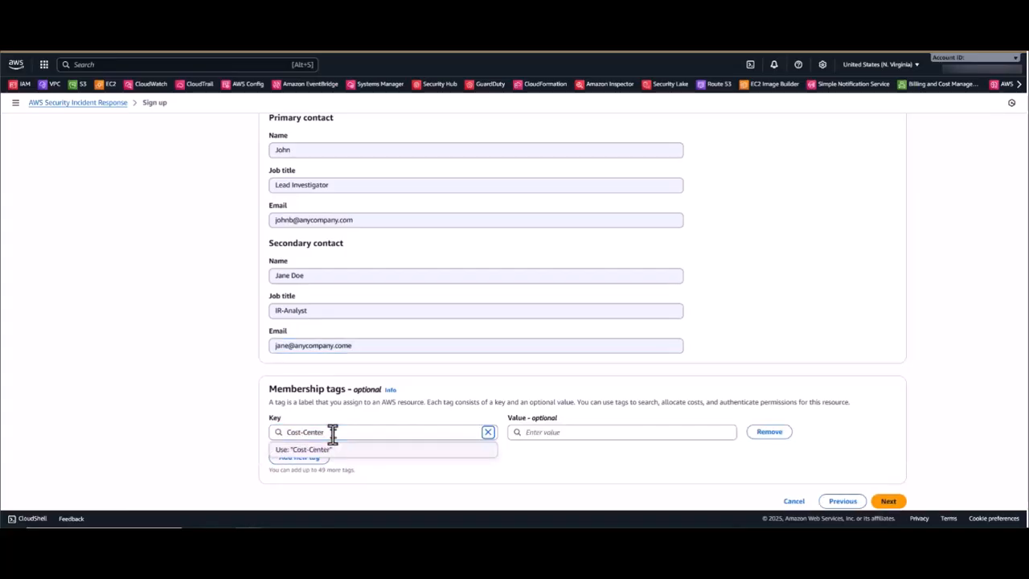
pyautogui.write('12345')
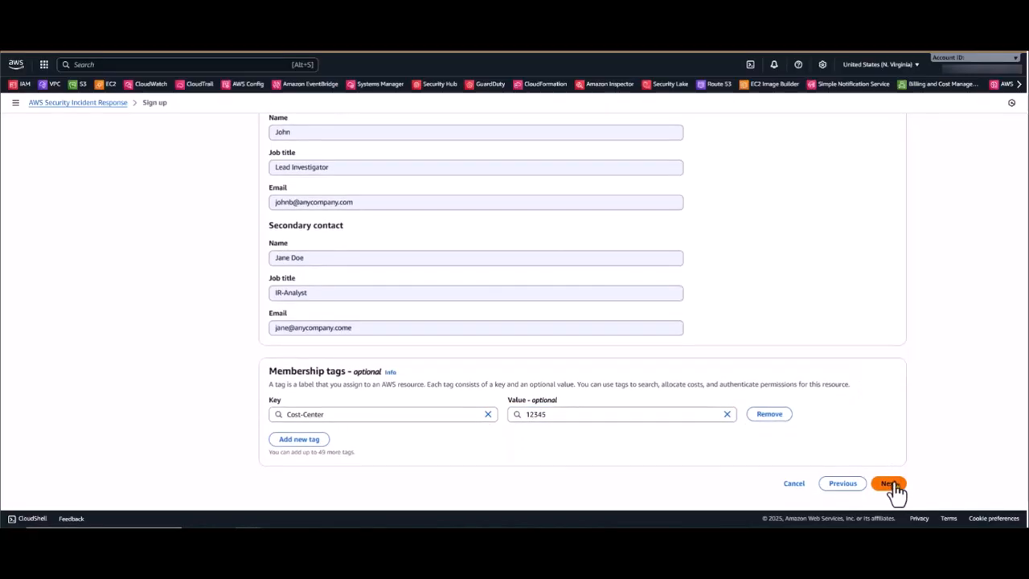
# - Advance to proactive response permissions and acknowledge the mutable-actions confirmation
pyautogui.click(890, 483)
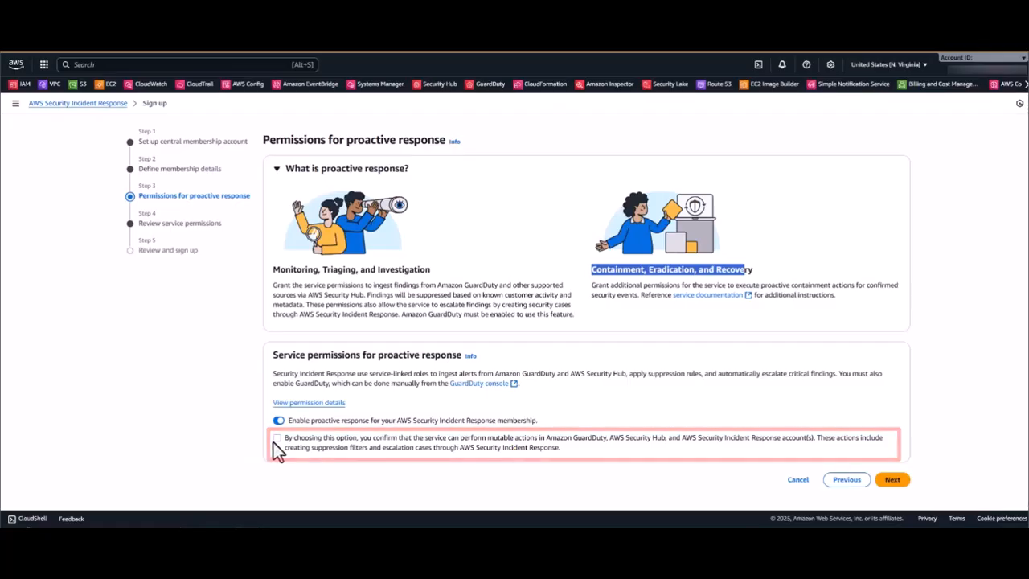
pyautogui.click(277, 437)
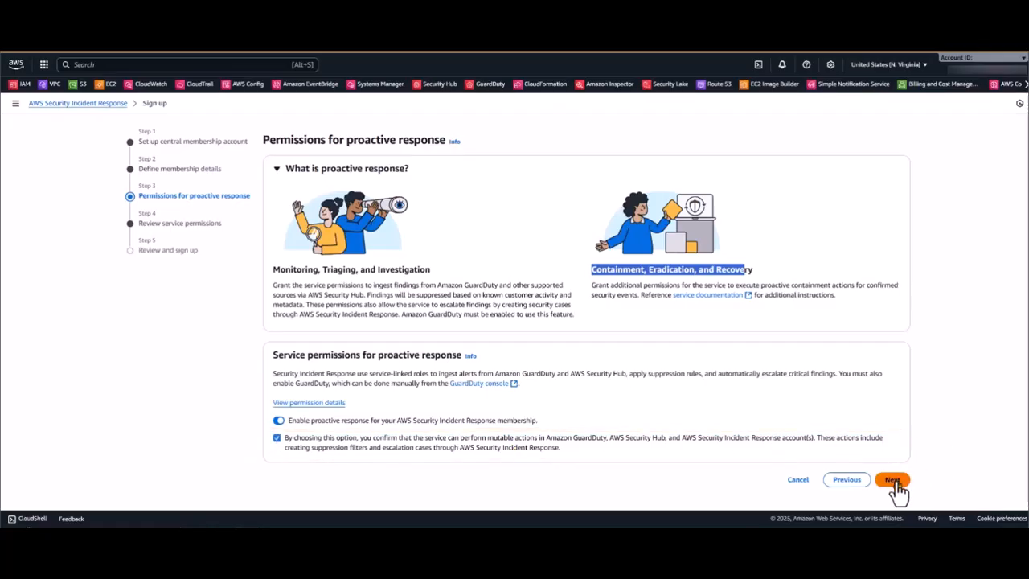
# - Continue to the Review service permissions step
pyautogui.click(893, 479)
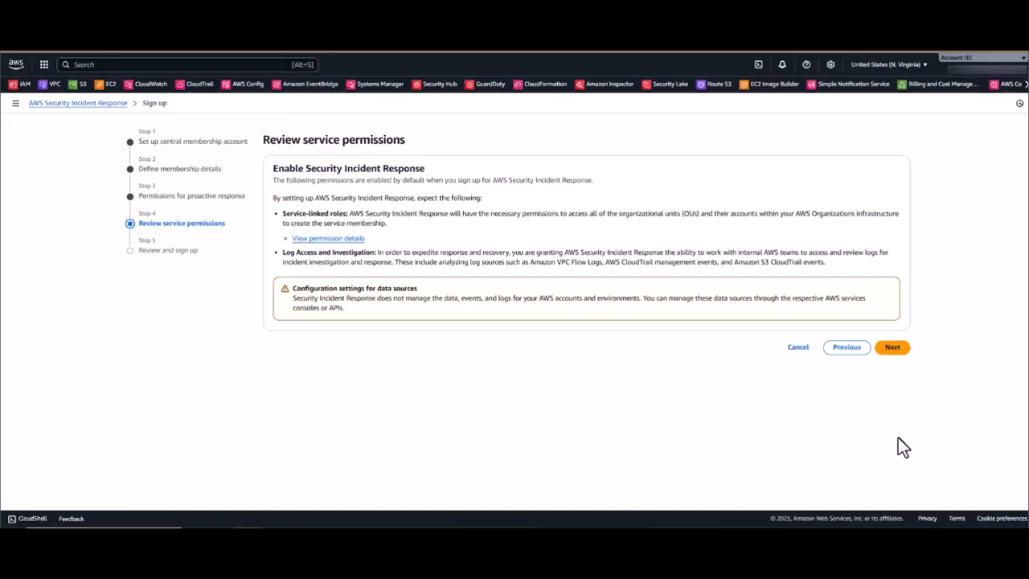
pyautogui.moveTo(901, 442)
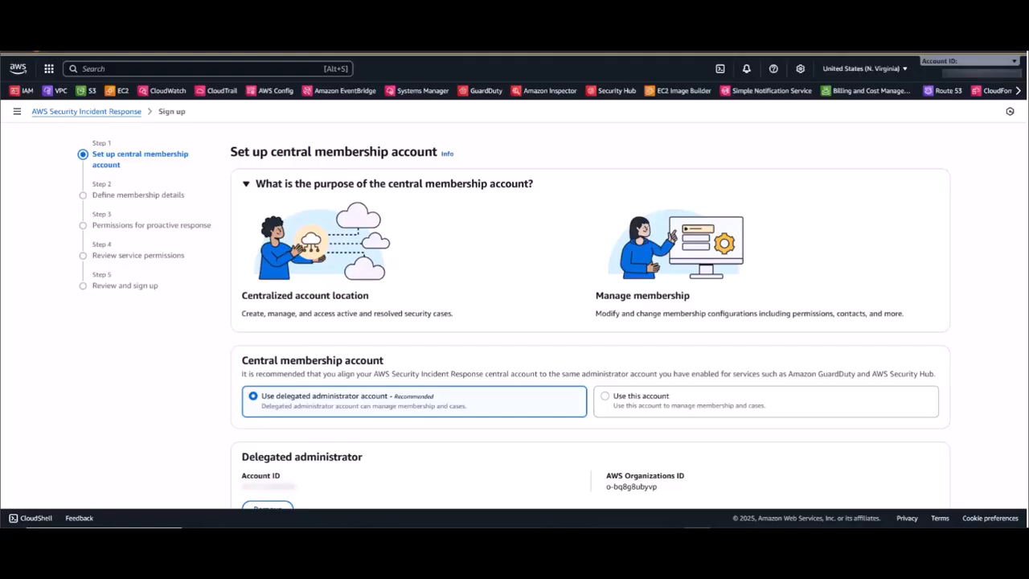
pyautogui.moveTo(644, 169)
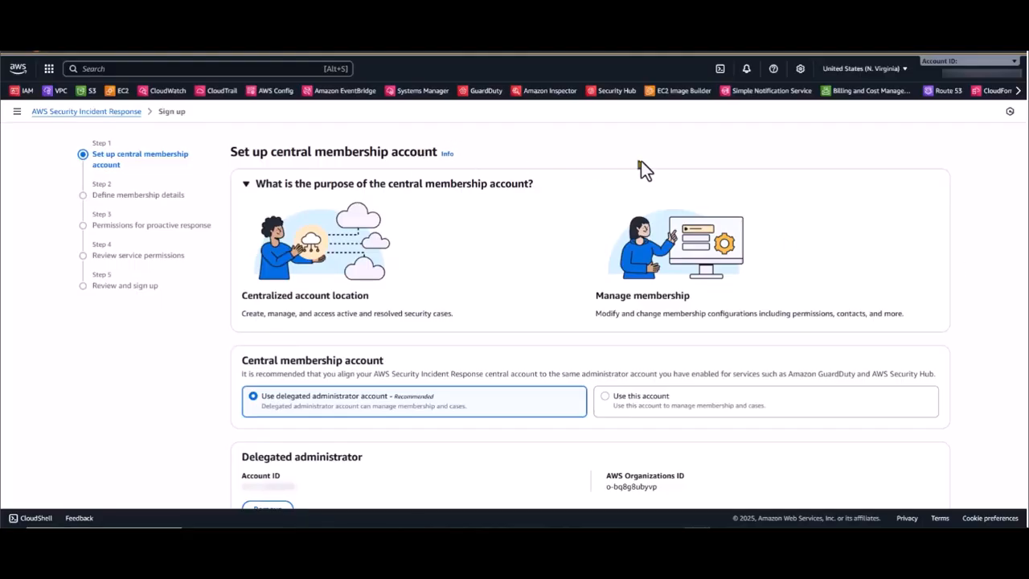
pyautogui.moveTo(637, 145)
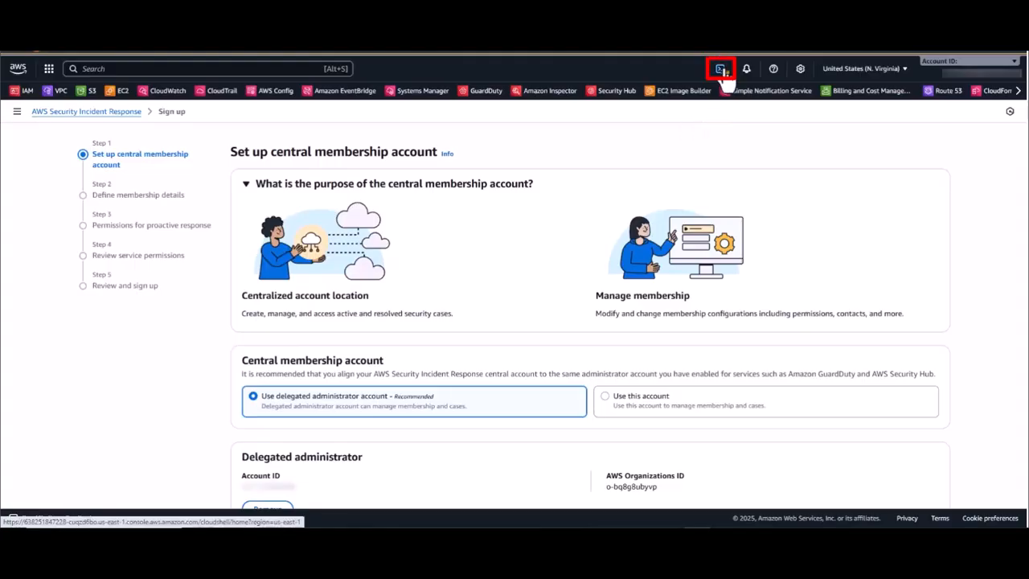
# - Open CloudShell to delete the Security Incident Response triage service-linked role
pyautogui.click(720, 67)
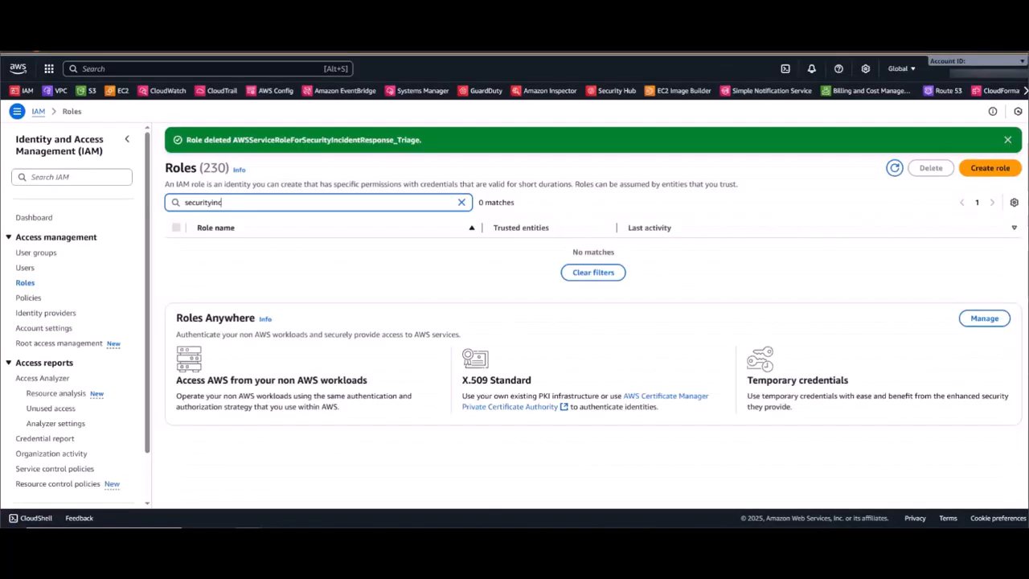
# - Refresh IAM Roles and open the recreated AWSServiceRoleForSecurityIncidentResponse_Triage role
pyautogui.click(894, 168)
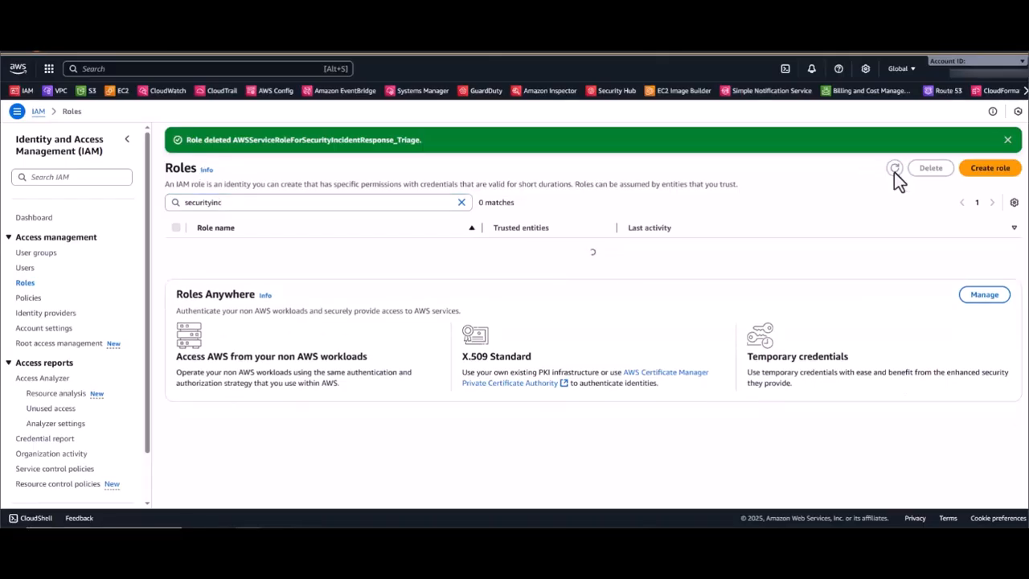
pyautogui.click(894, 167)
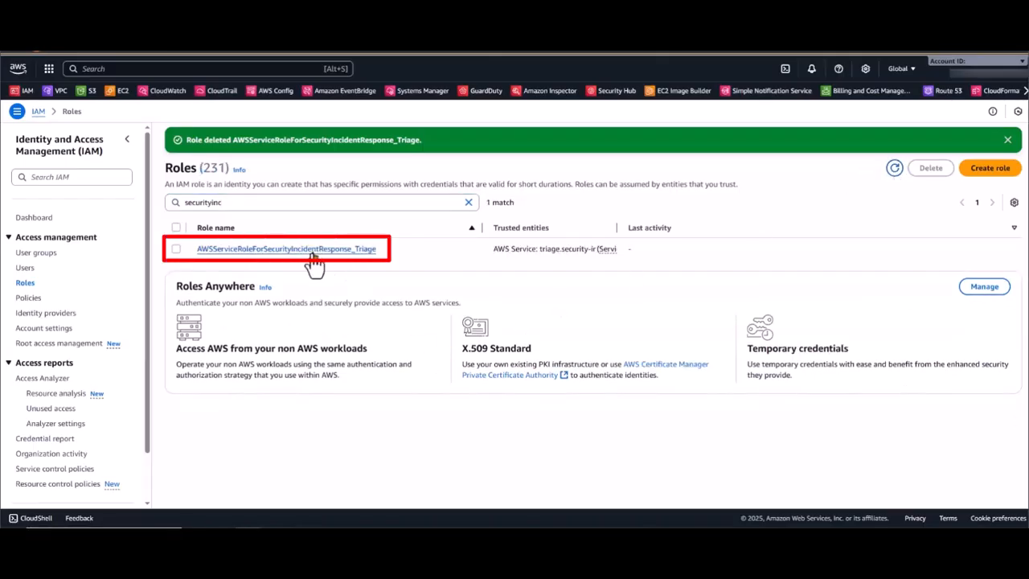
pyautogui.moveTo(367, 265)
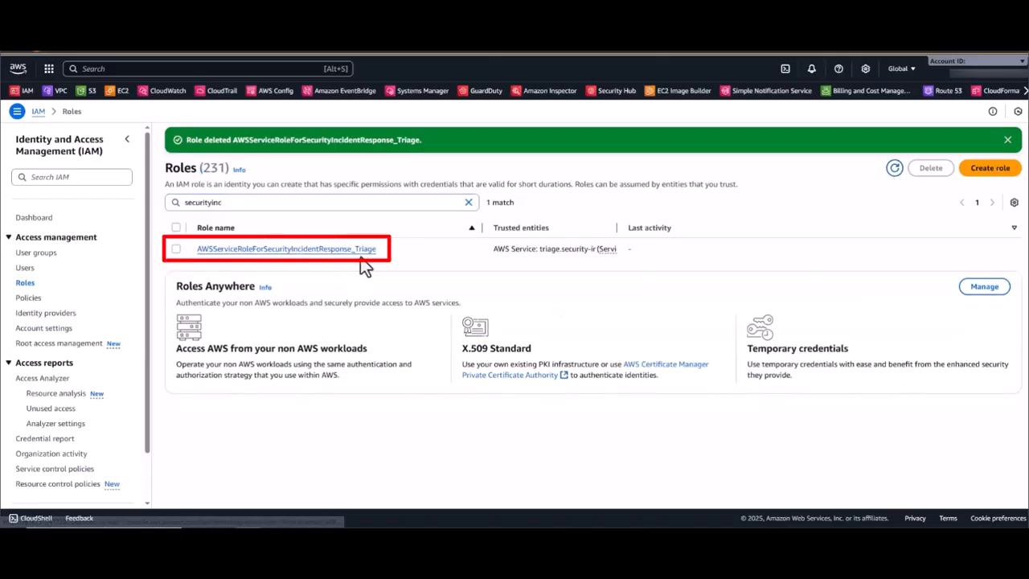
pyautogui.moveTo(286, 247)
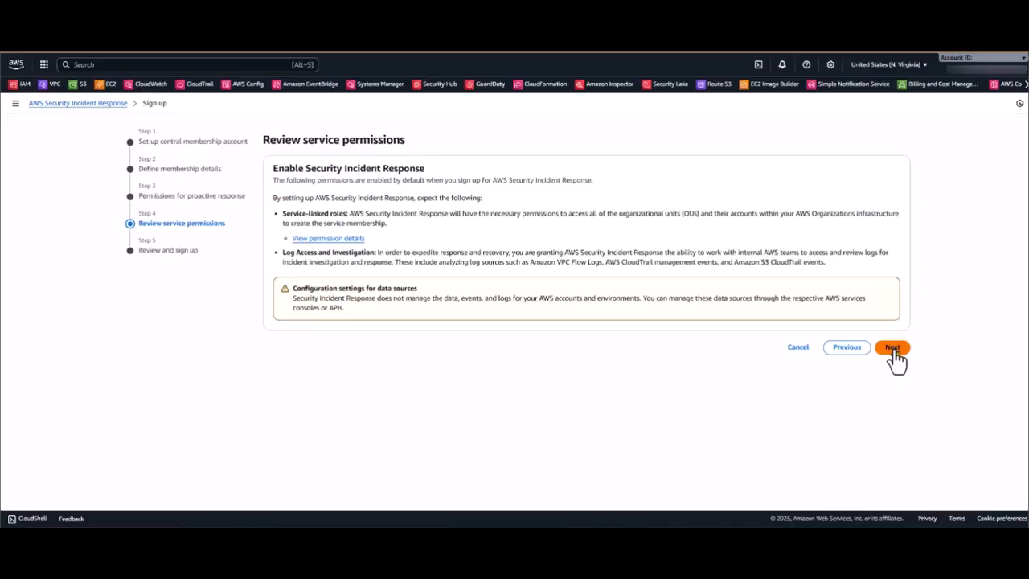
# - Review the membership summary and submit the Security Incident Response sign-up
pyautogui.click(892, 348)
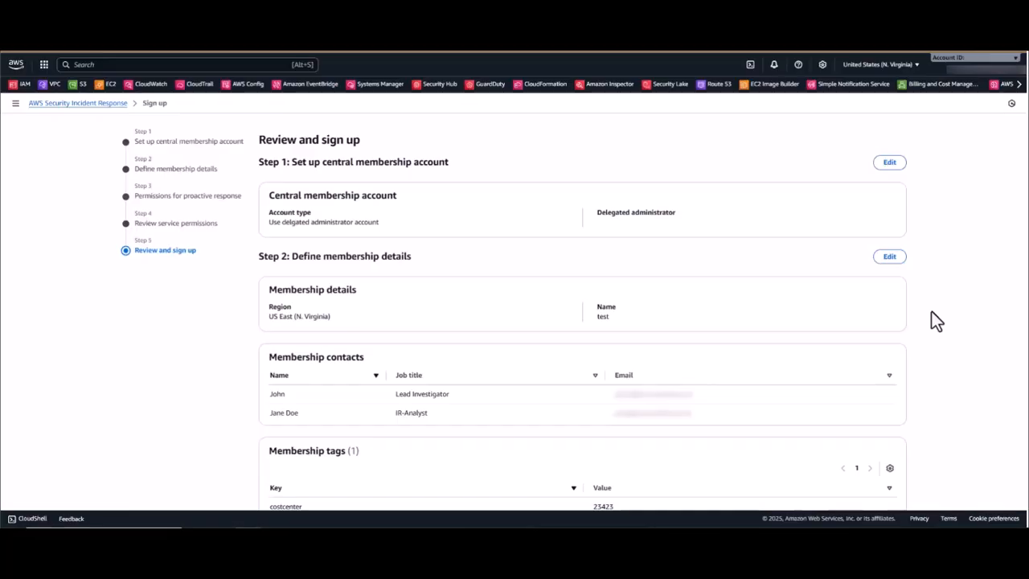
pyautogui.scroll(-3)
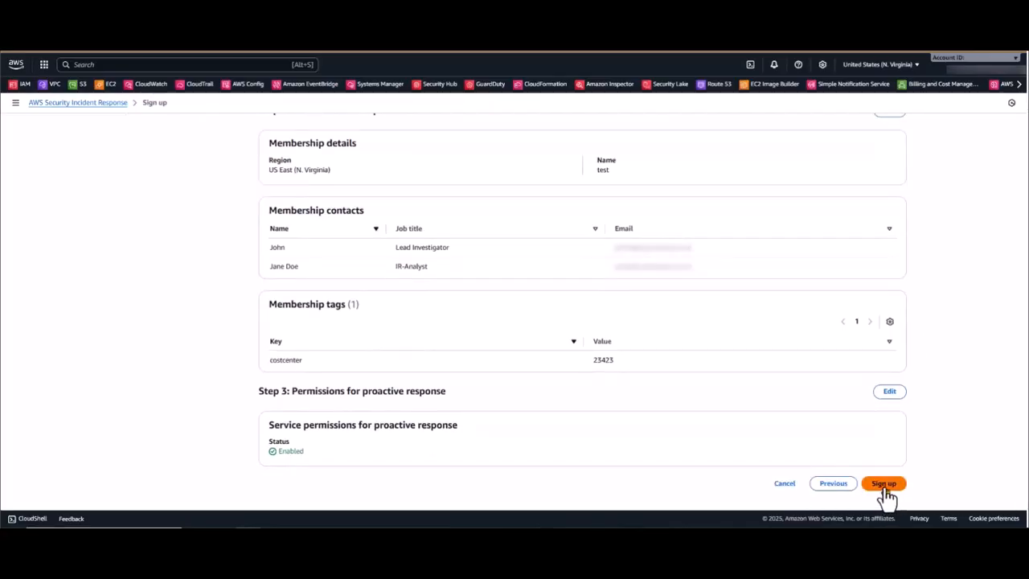
pyautogui.click(885, 482)
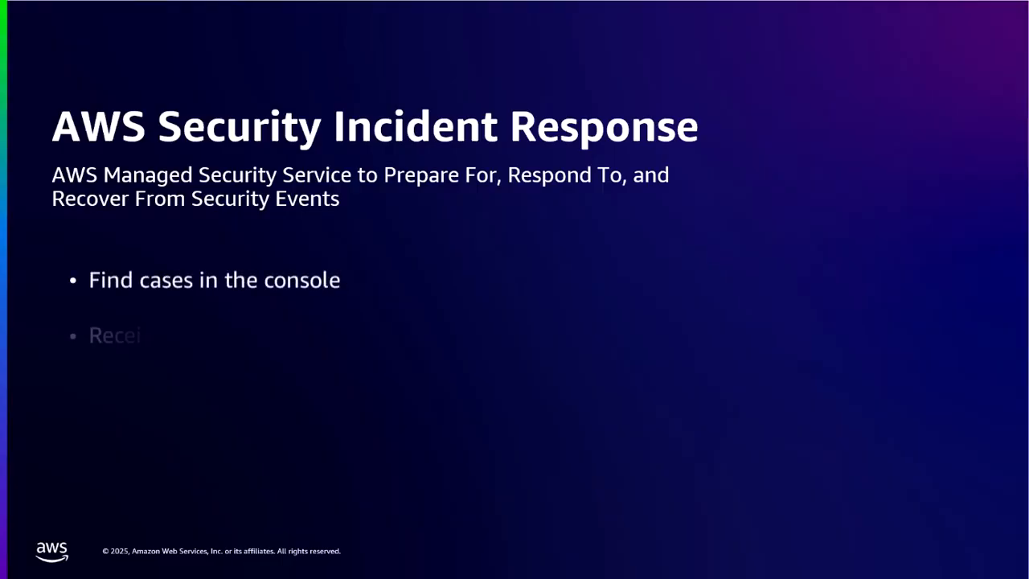